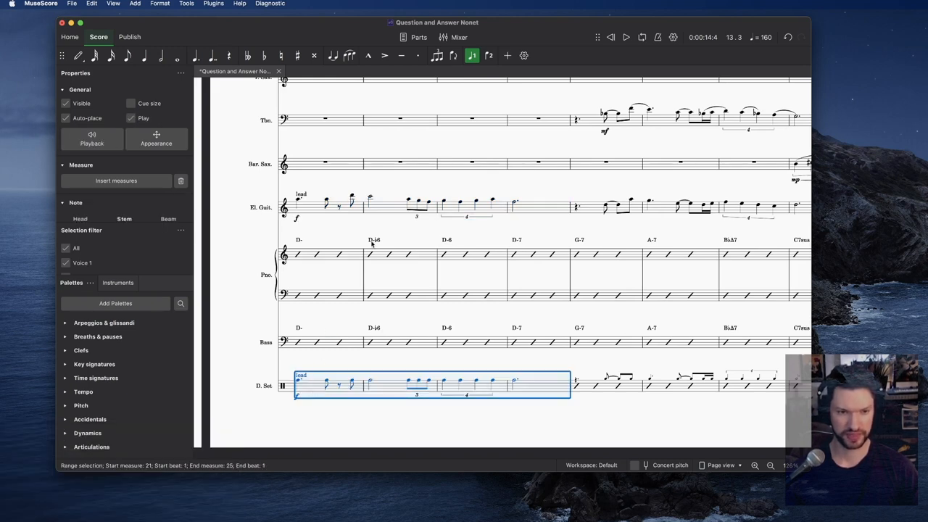
# Step: Exchange voices 1-3 on the selected drum-staff measures to move the rhythm cues into voice 3
pyautogui.click(186, 4)
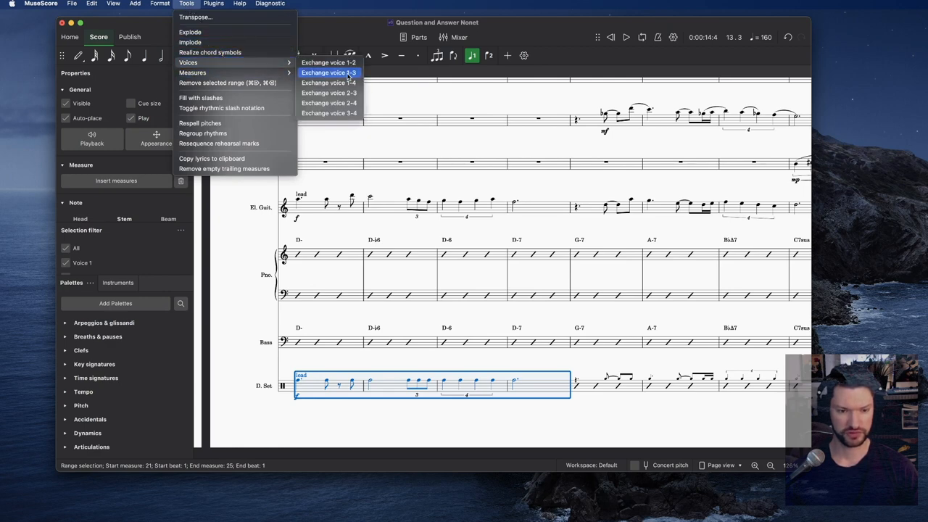
pyautogui.click(336, 73)
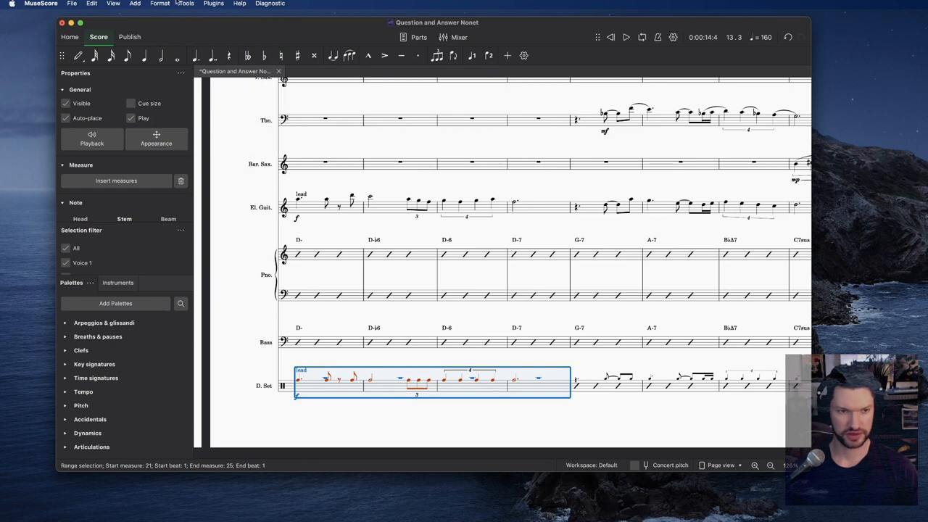
pyautogui.click(186, 3)
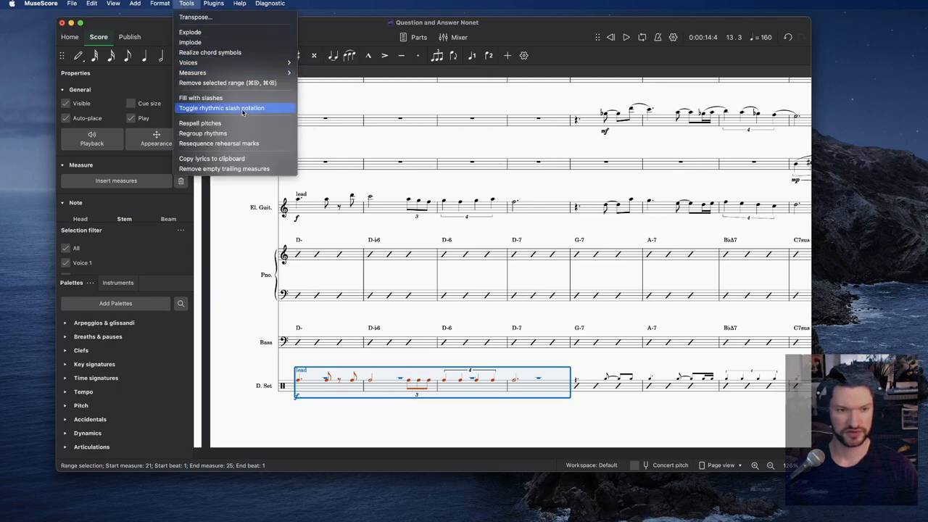
# Step: Toggle rhythmic slash notation on the selected voice-3 drum cues
pyautogui.click(229, 108)
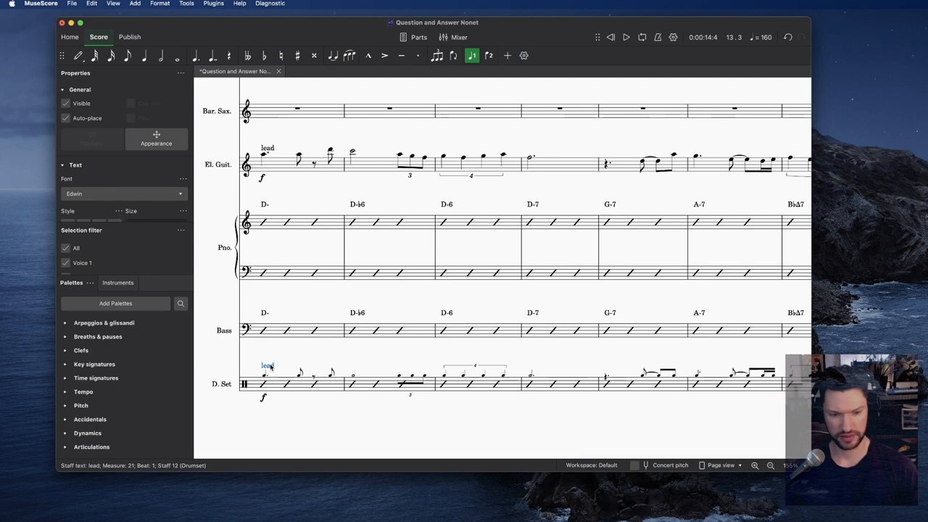
pyautogui.click(261, 397)
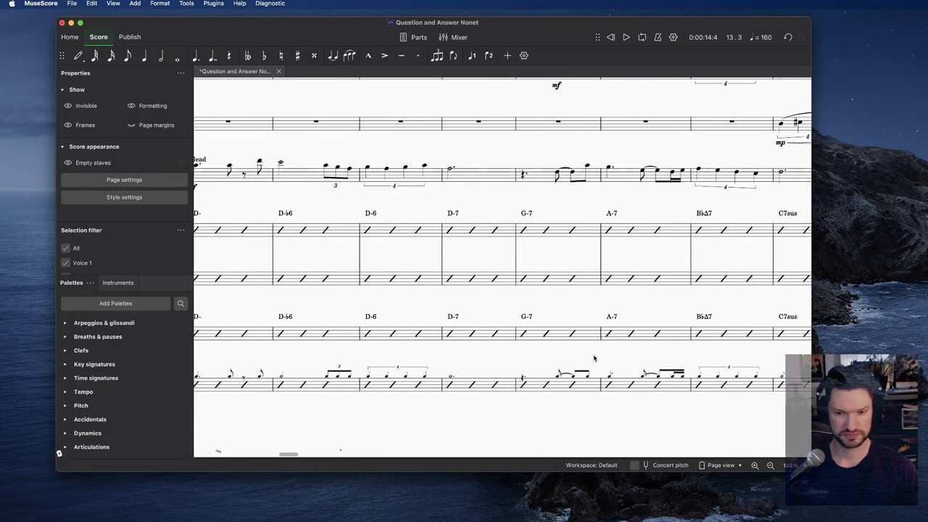
pyautogui.click(788, 466)
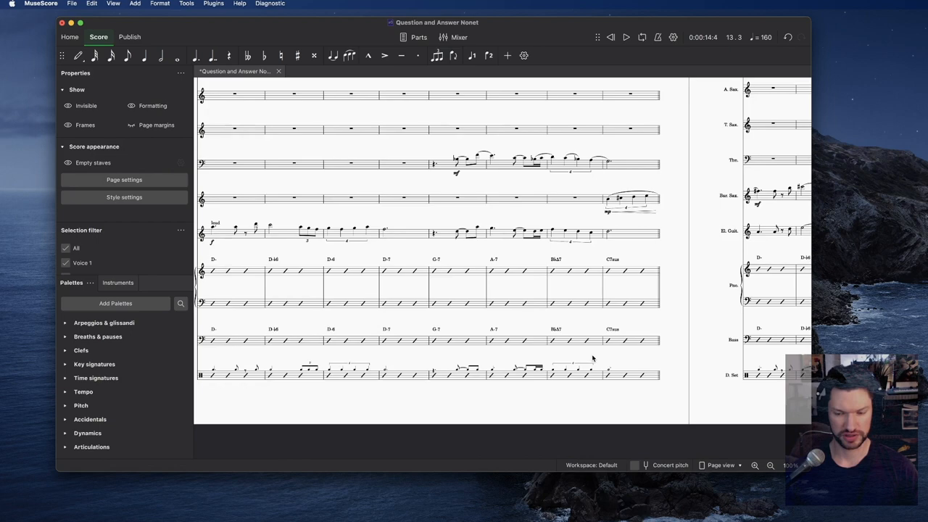
pyautogui.hscroll(3)
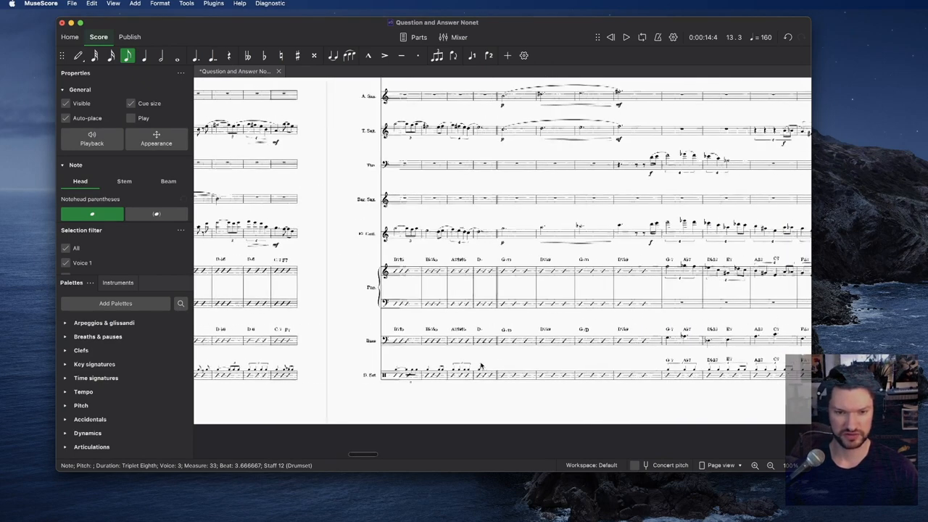
pyautogui.hscroll(3)
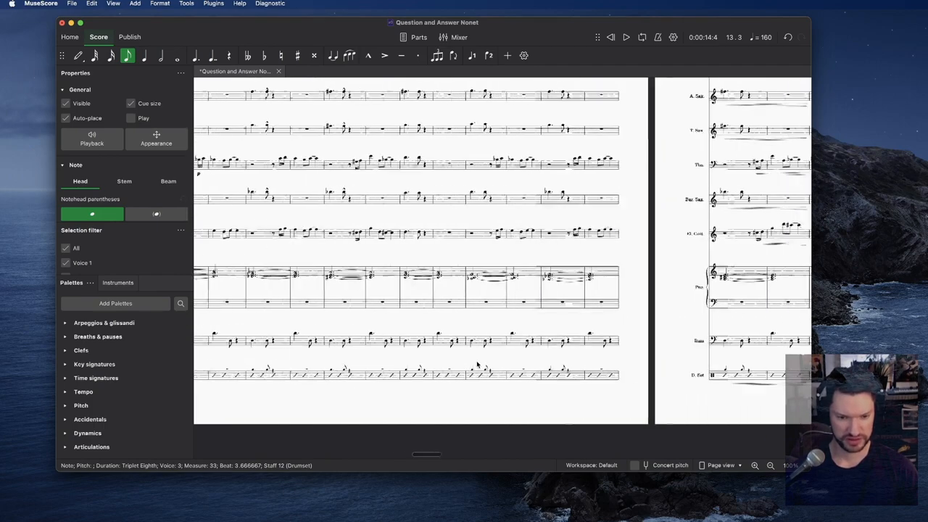